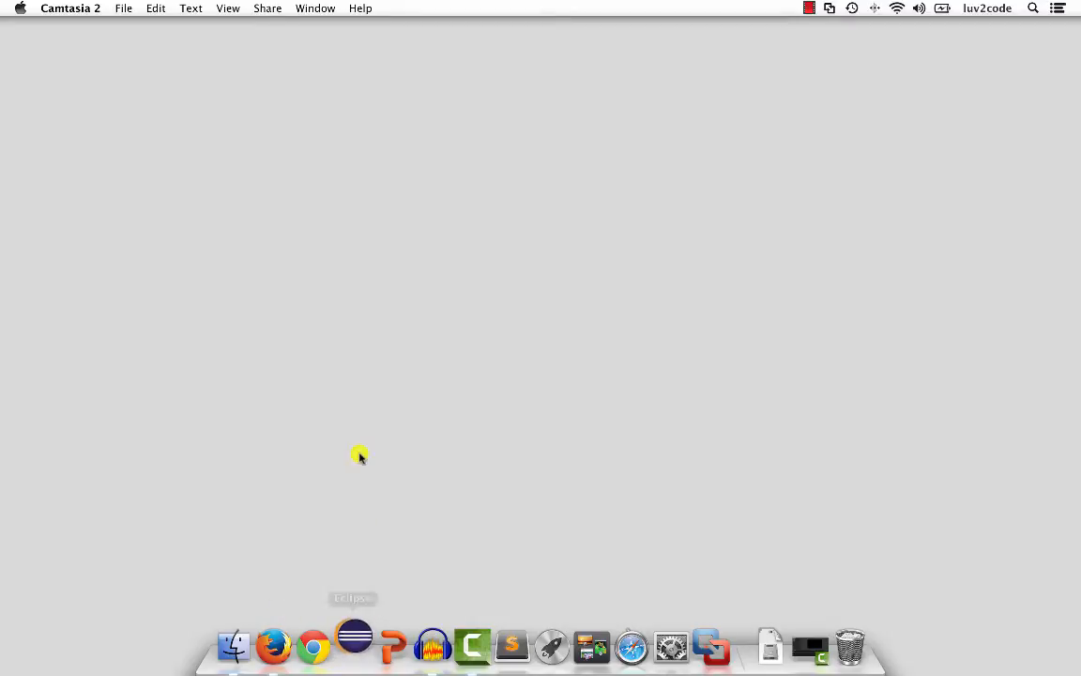
Launch Eclipse from the Dock and accept the default Documents workspace
left_click(356, 643)
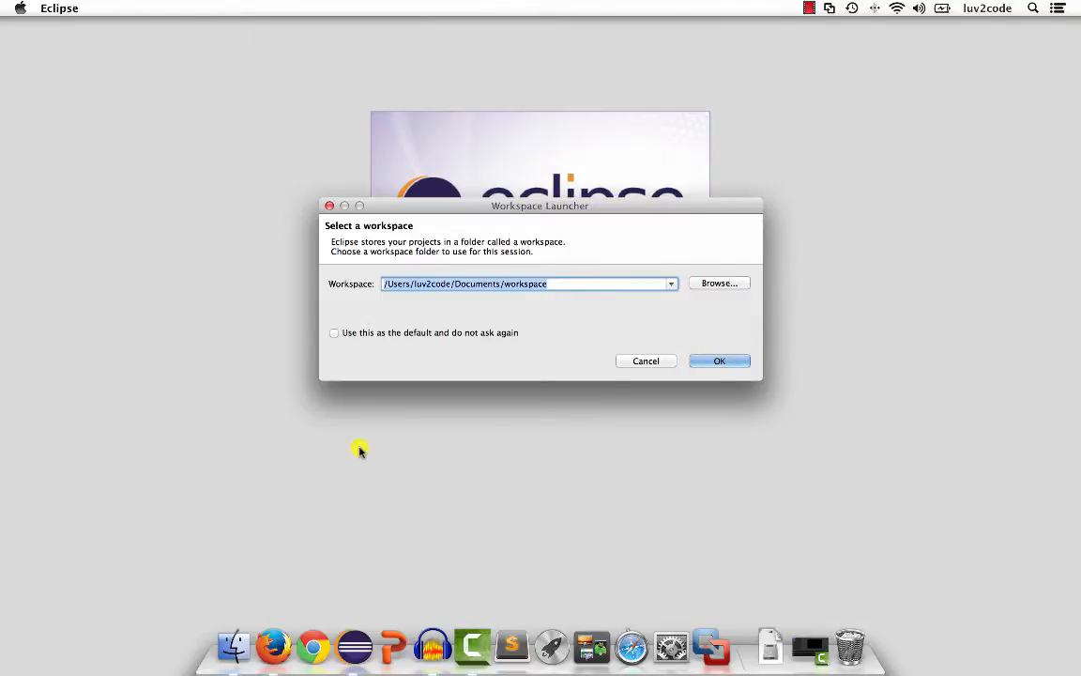
left_click(719, 360)
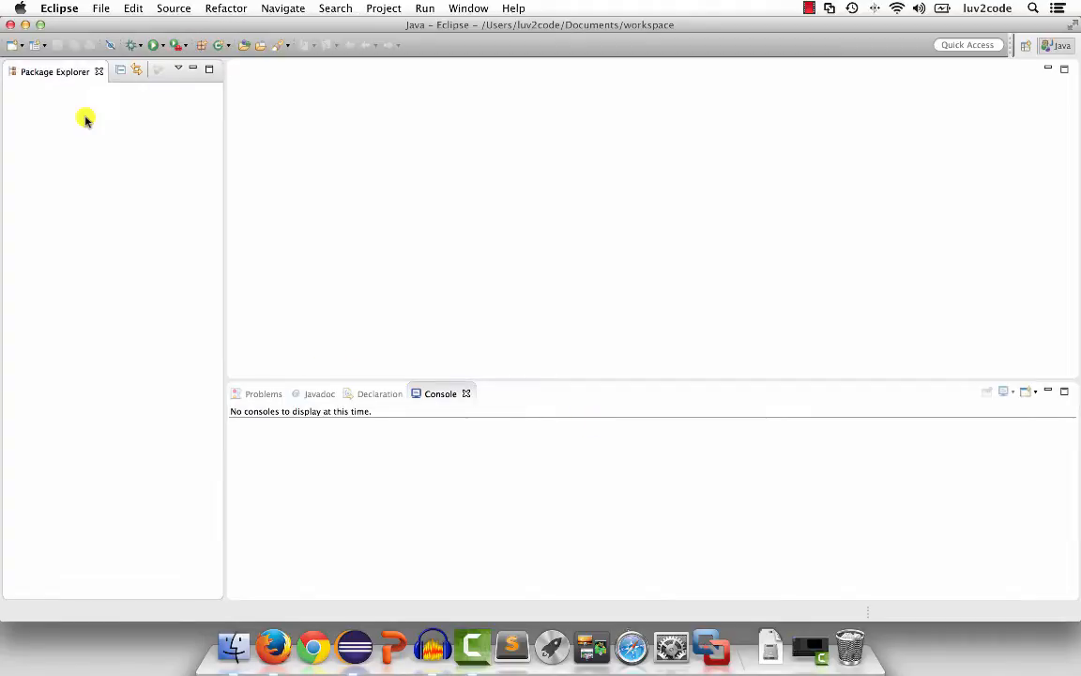
mouse_move(83, 122)
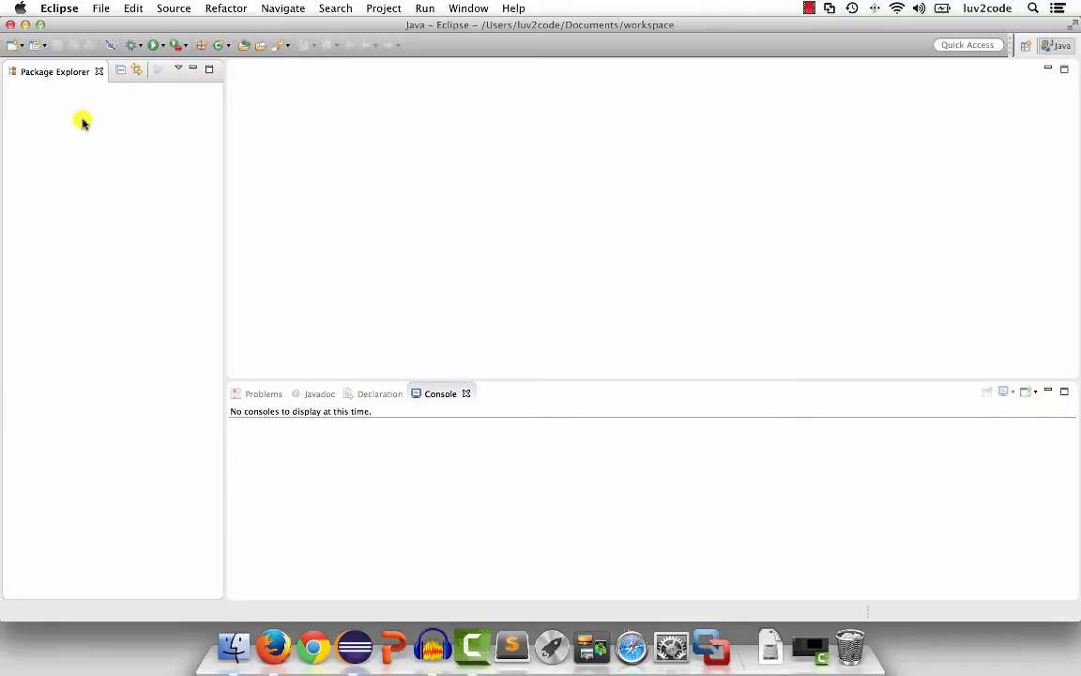
Create a new Java project named 'ezdemo' with default settings
left_click(123, 9)
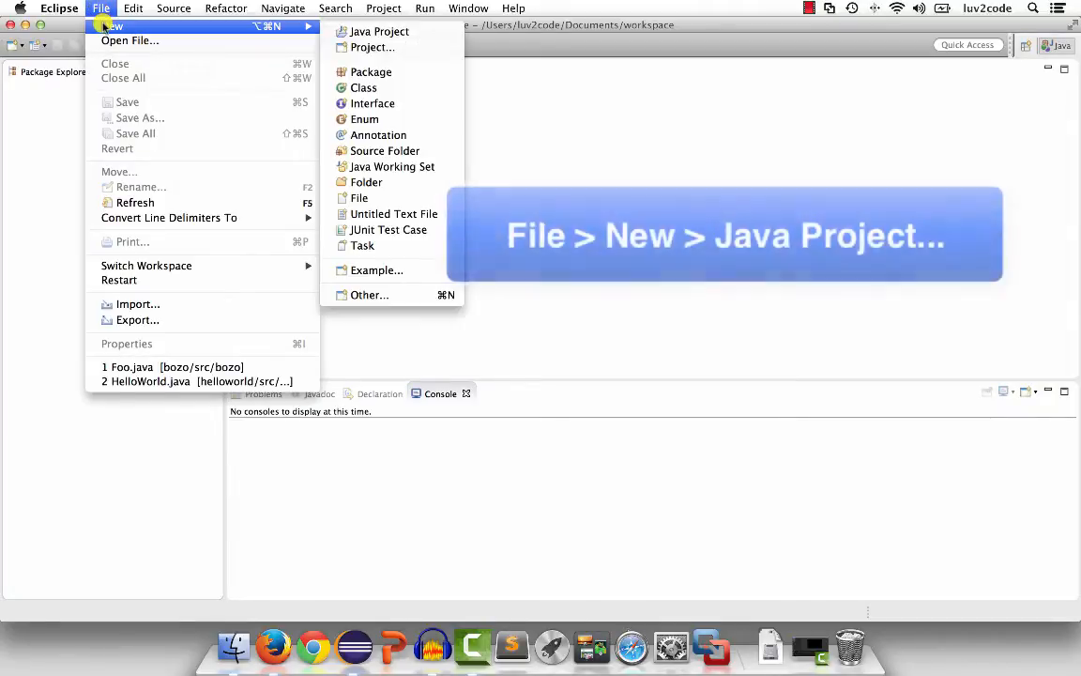
mouse_move(396, 31)
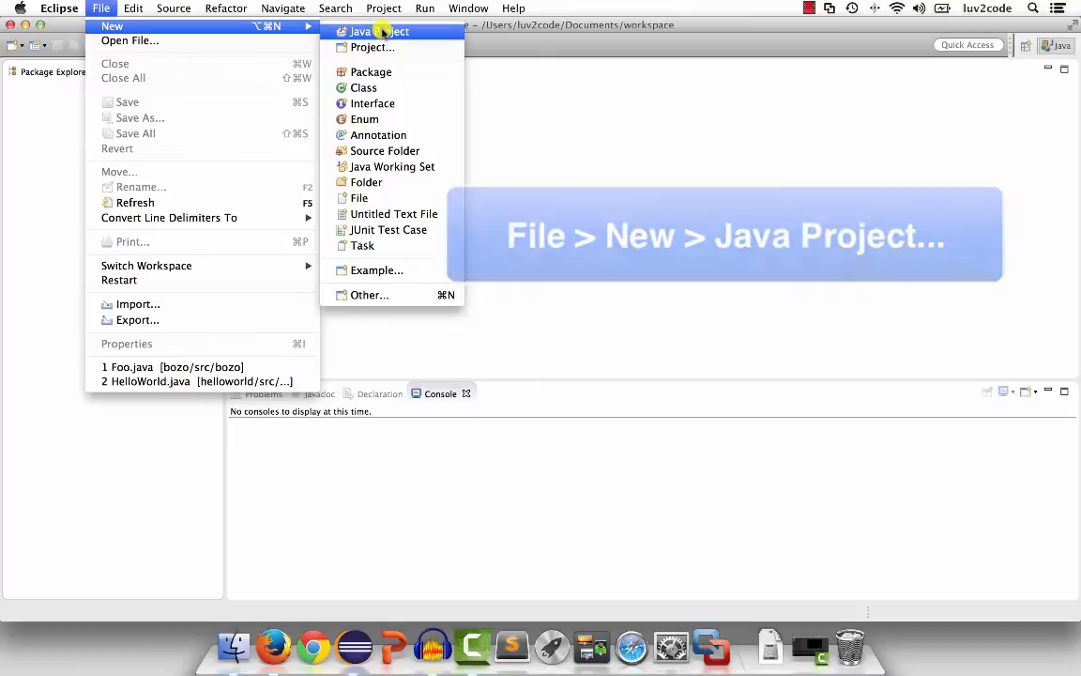
left_click(372, 47)
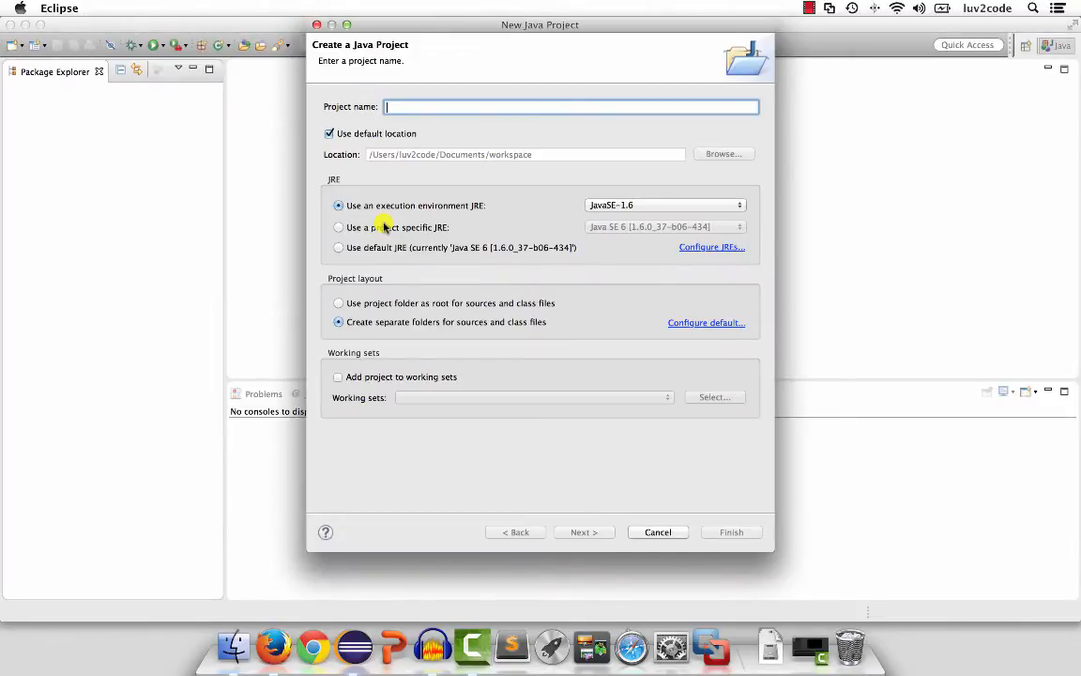
type("ez")
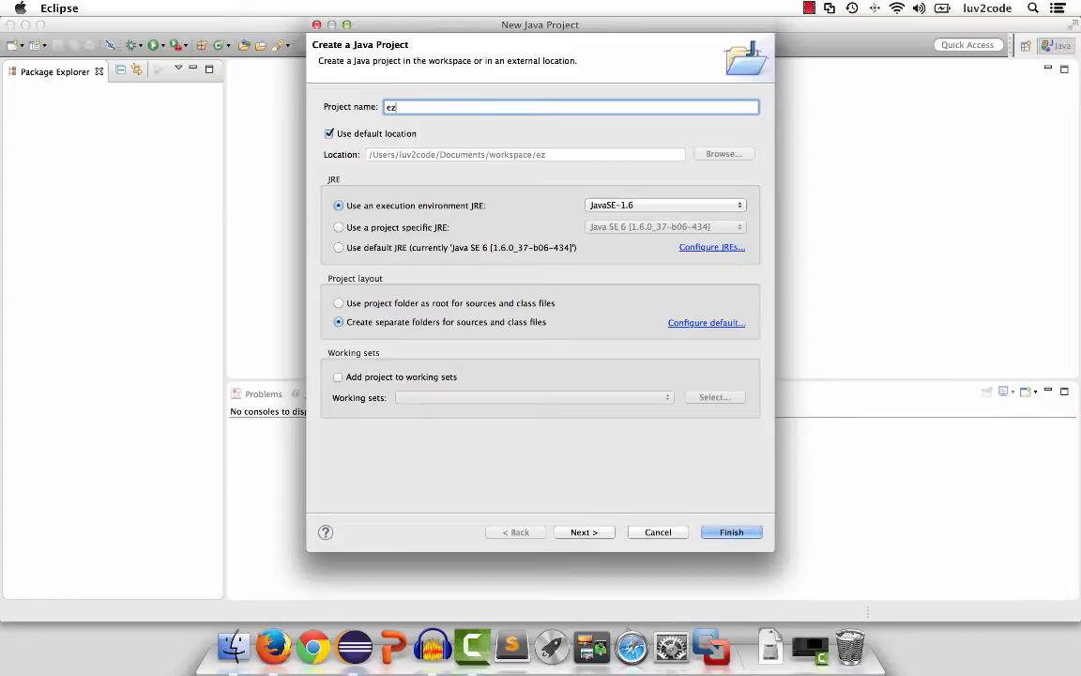
type("demo")
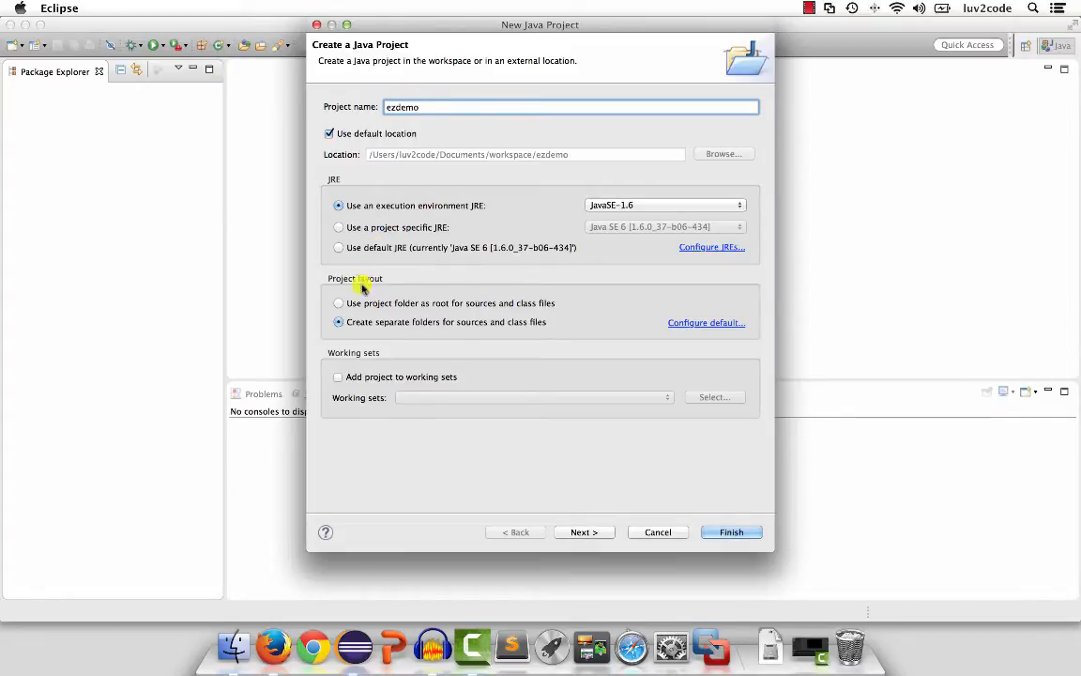
mouse_move(396, 354)
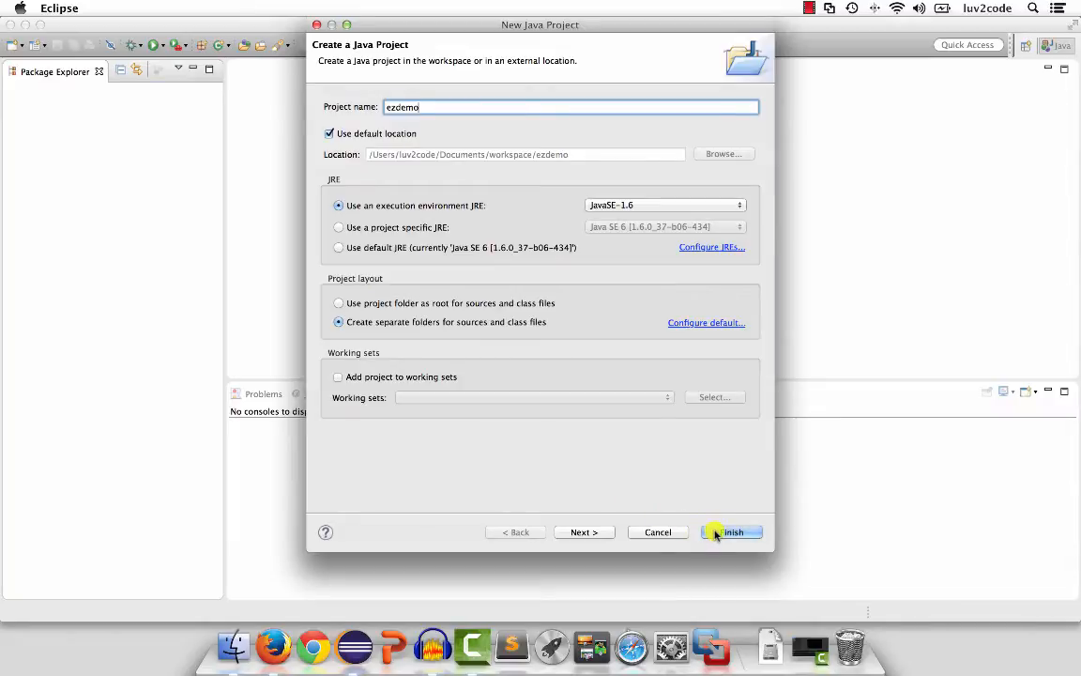
left_click(734, 531)
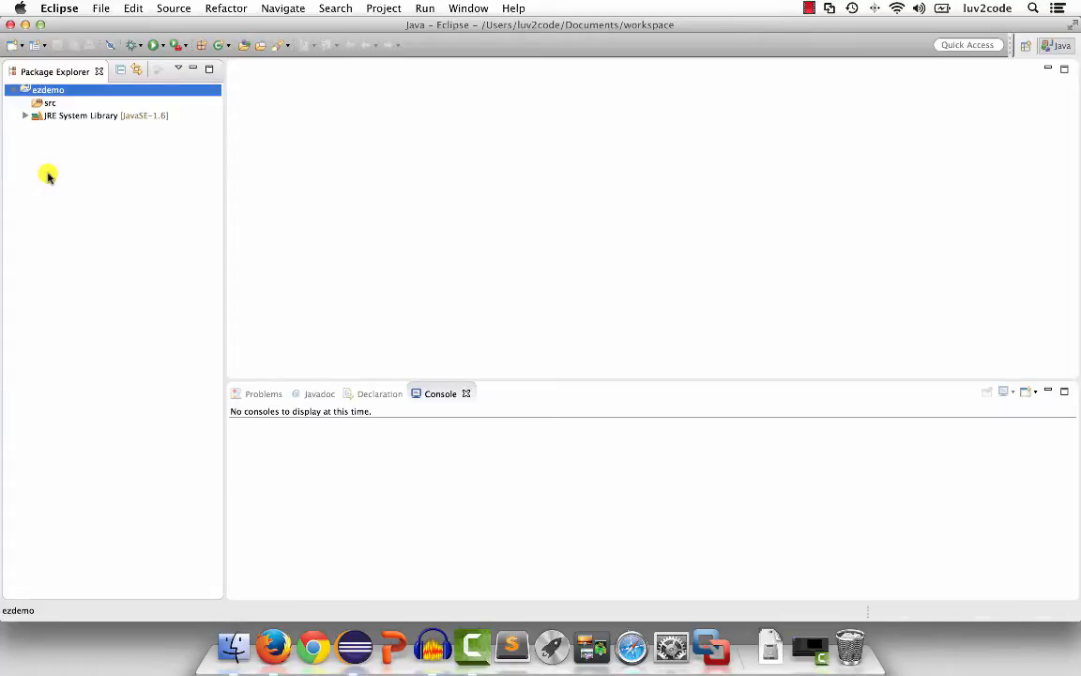
mouse_move(47, 170)
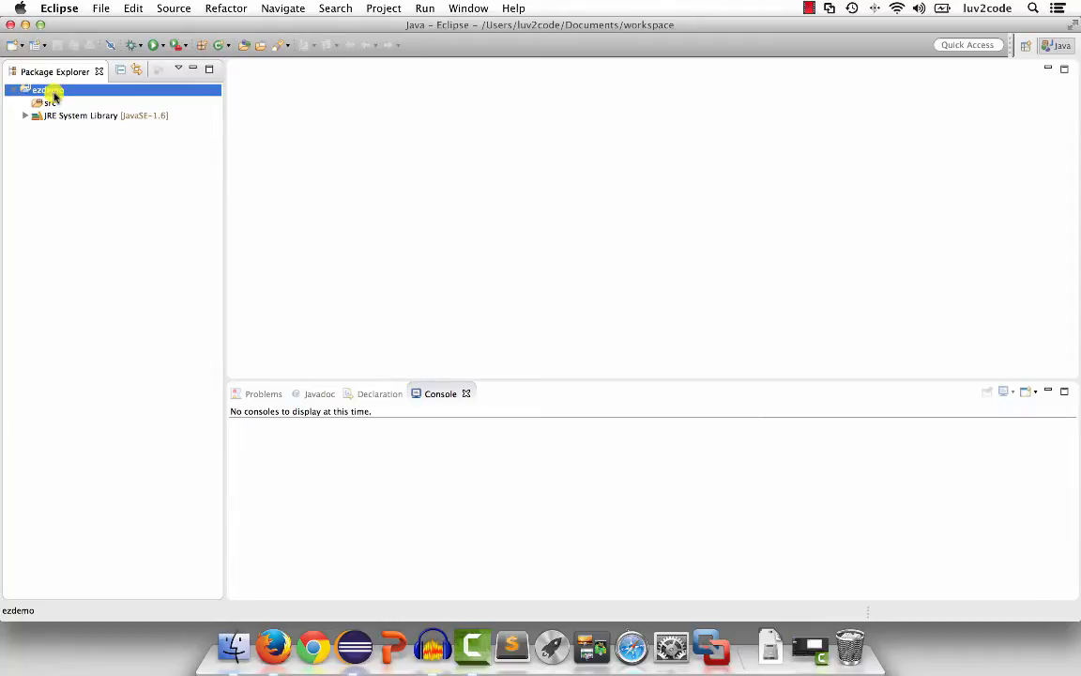
Add a public class 'HelloWorld' to ezdemo with a main method stub
right_click(47, 89)
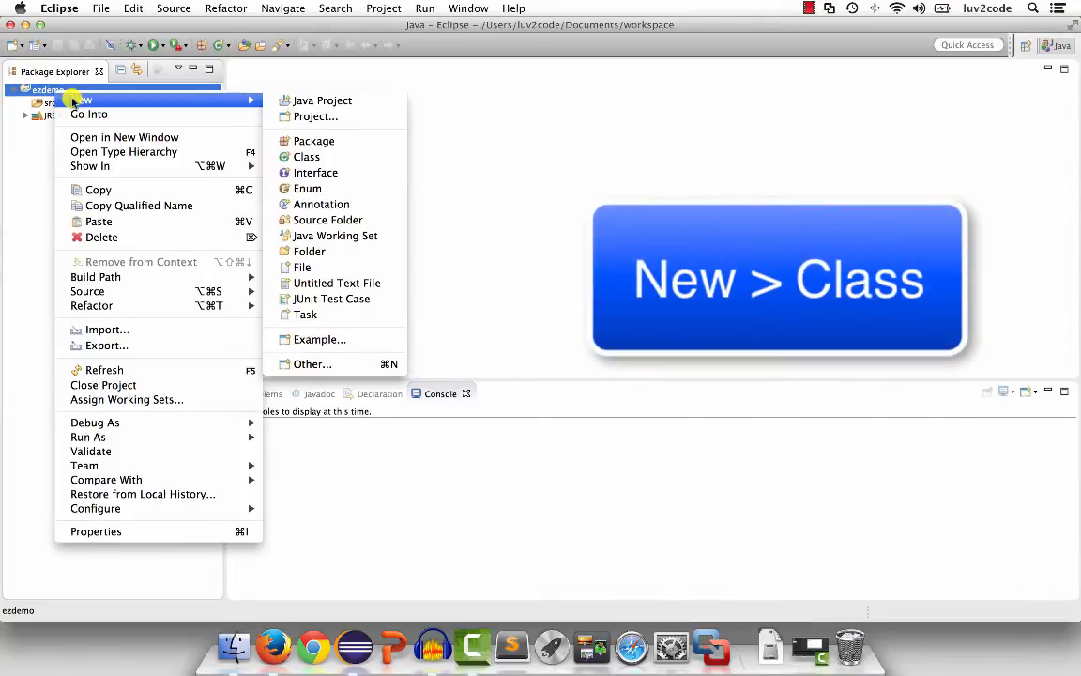
mouse_move(302, 157)
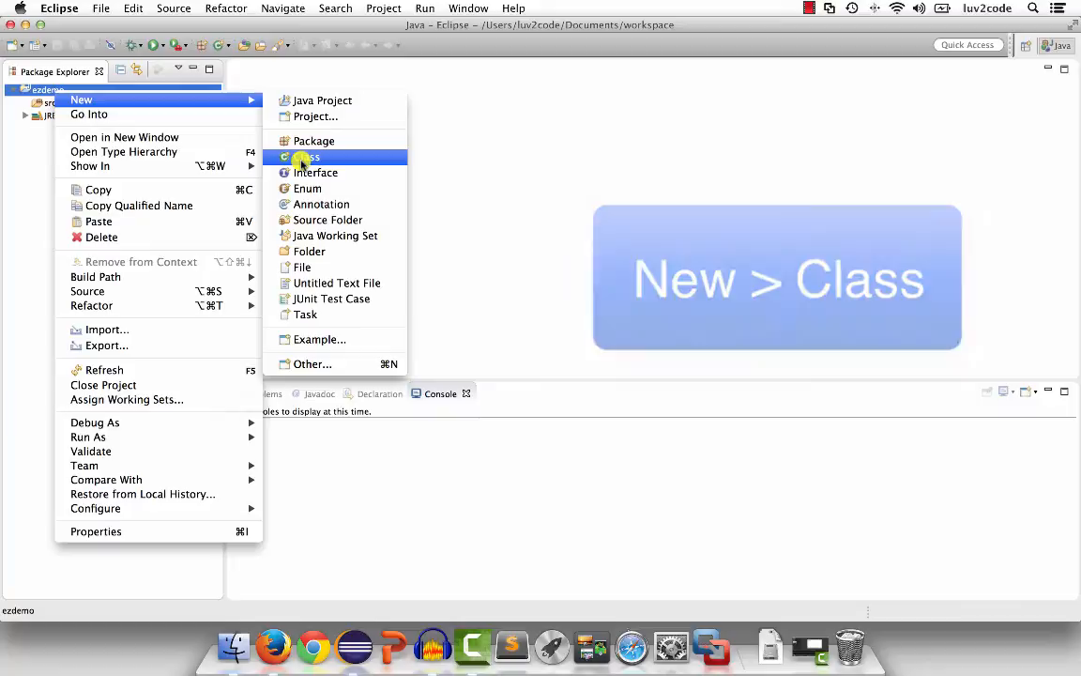
left_click(305, 157)
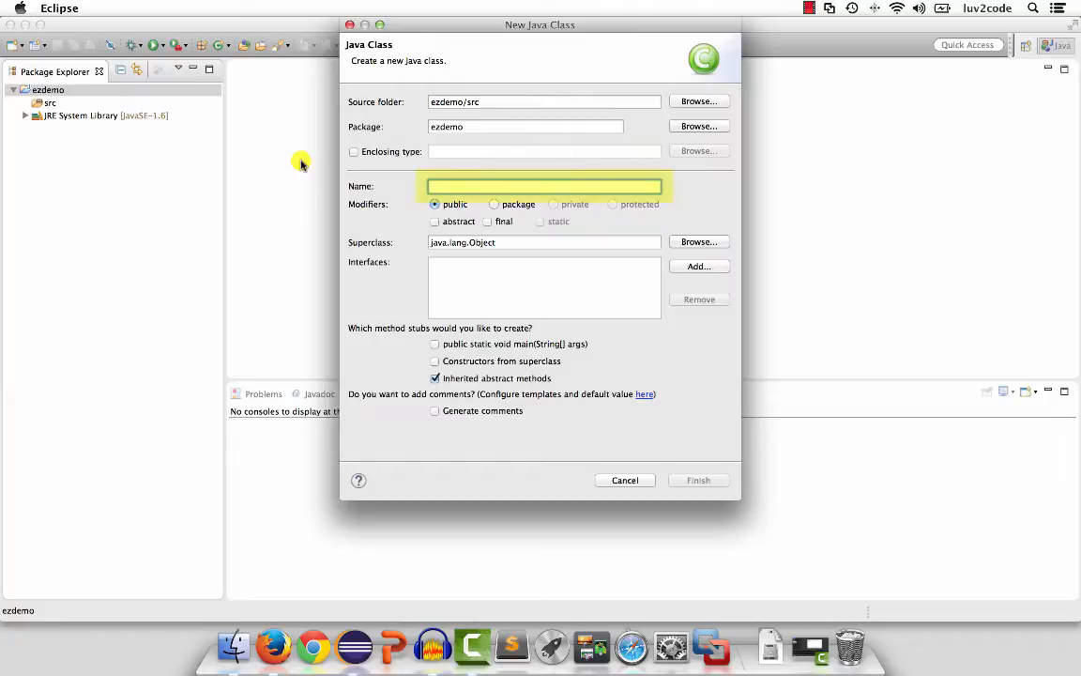
type("Hello")
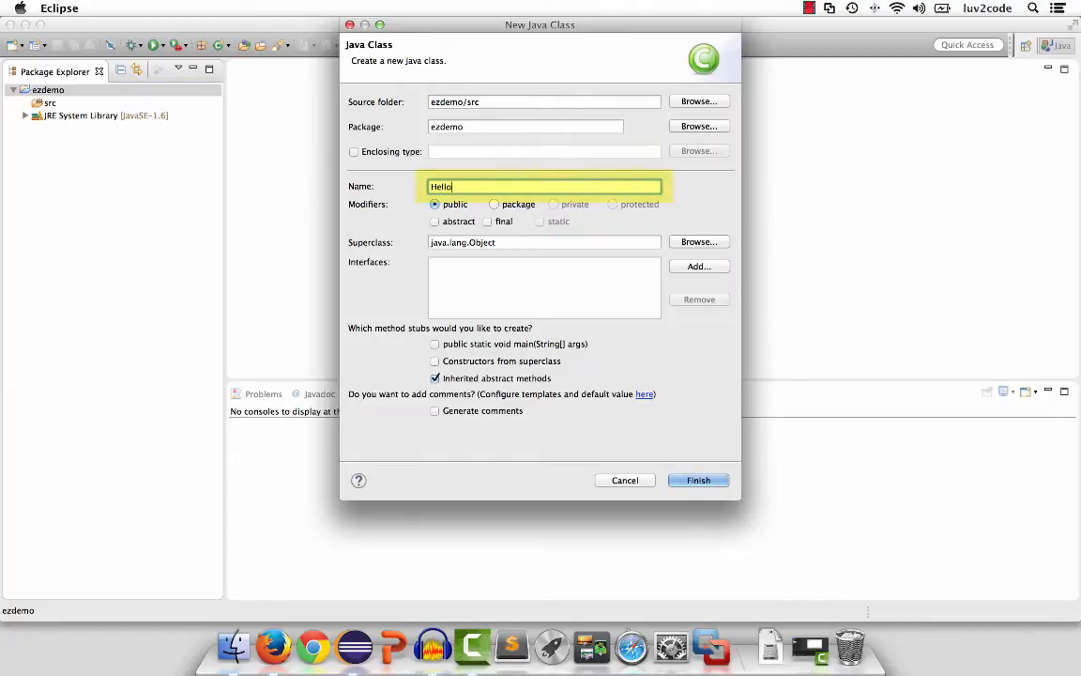
type("World")
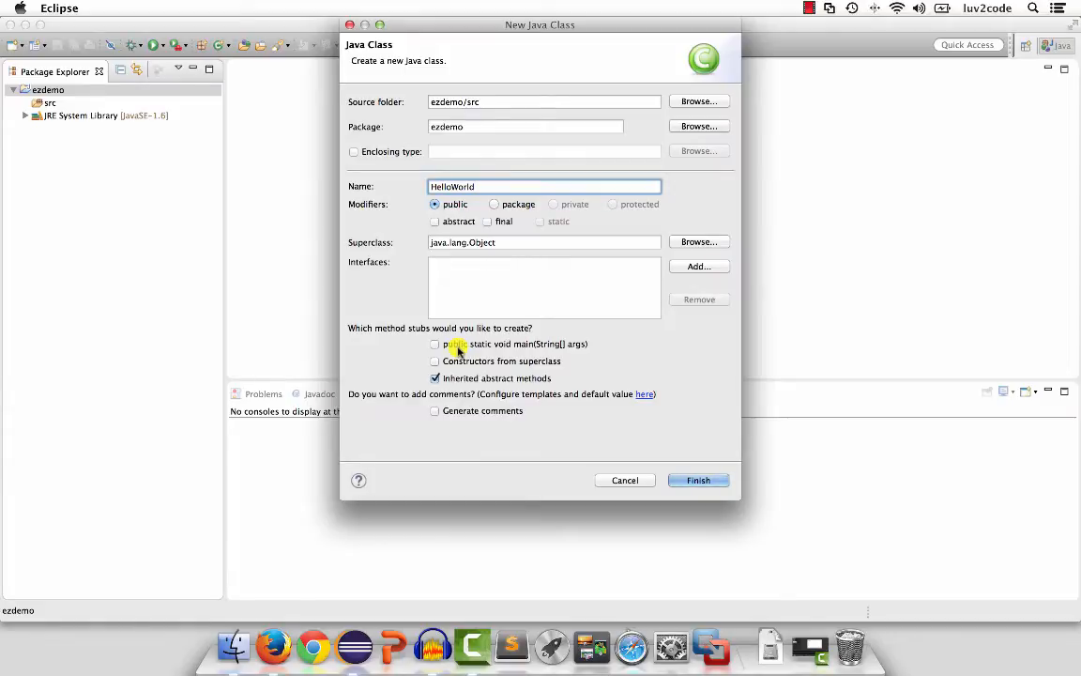
left_click(434, 345)
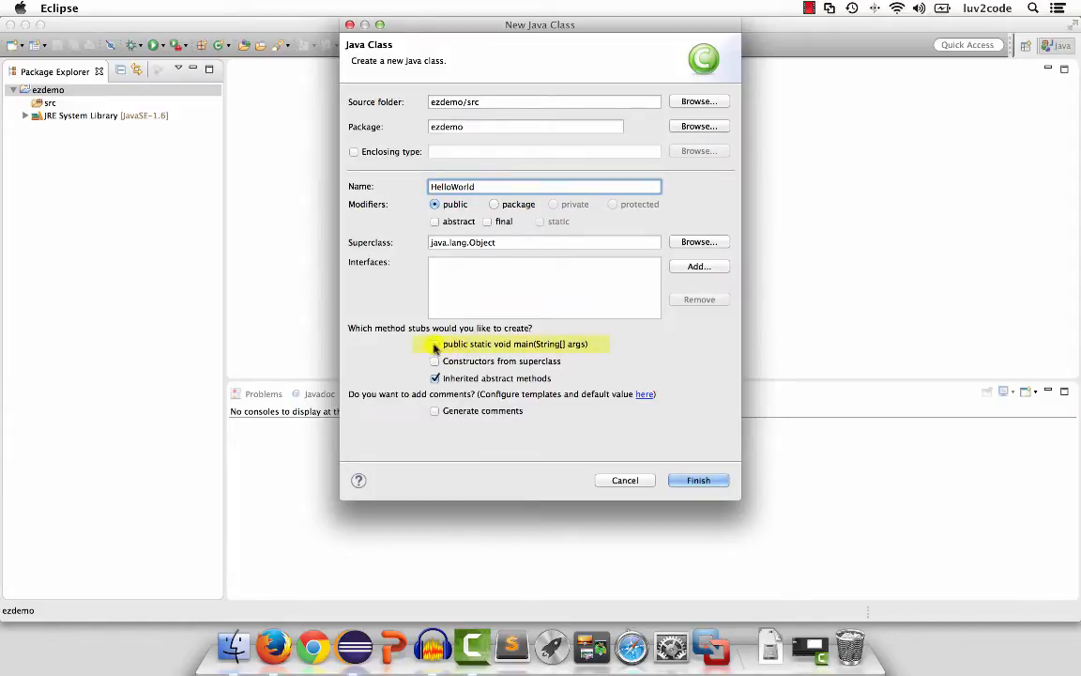
left_click(434, 344)
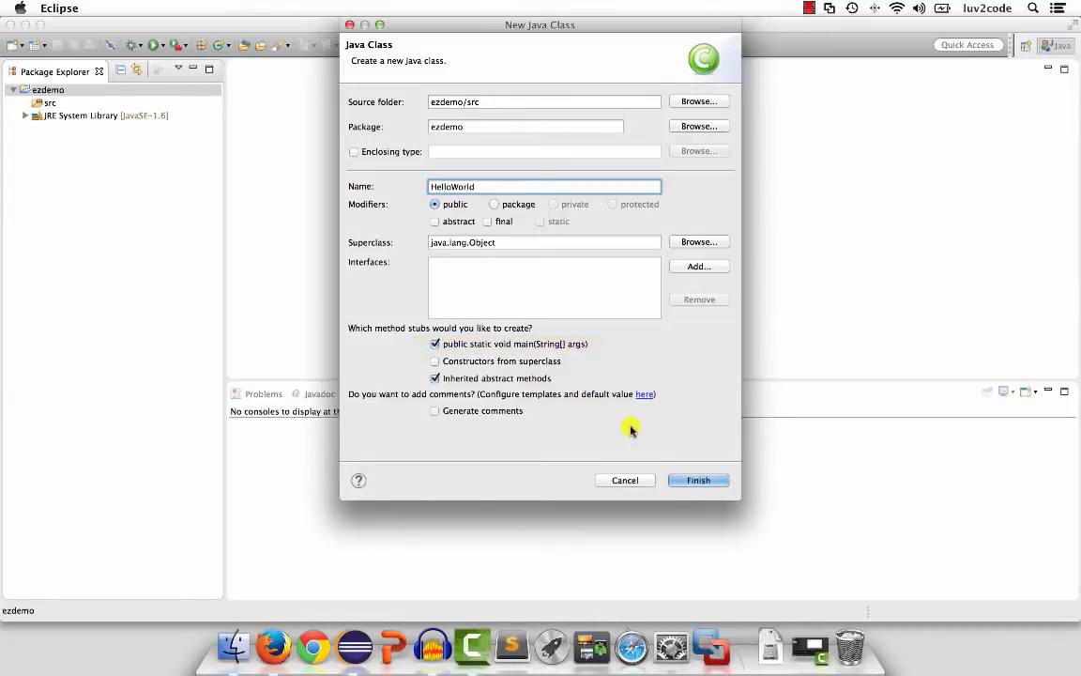
left_click(698, 480)
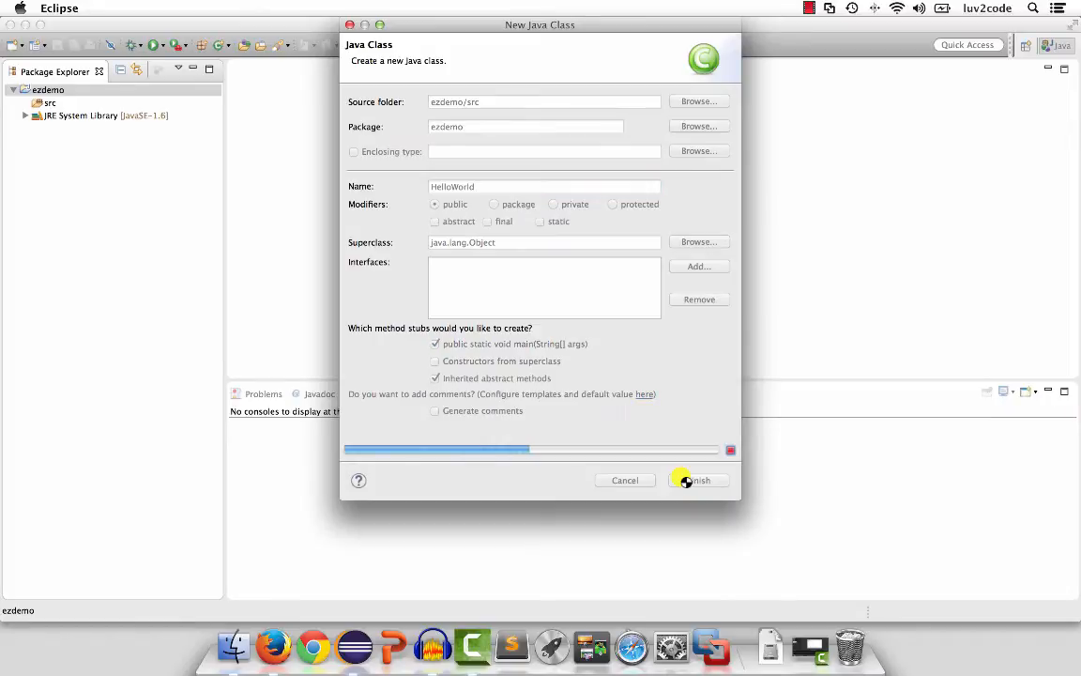
left_click(689, 480)
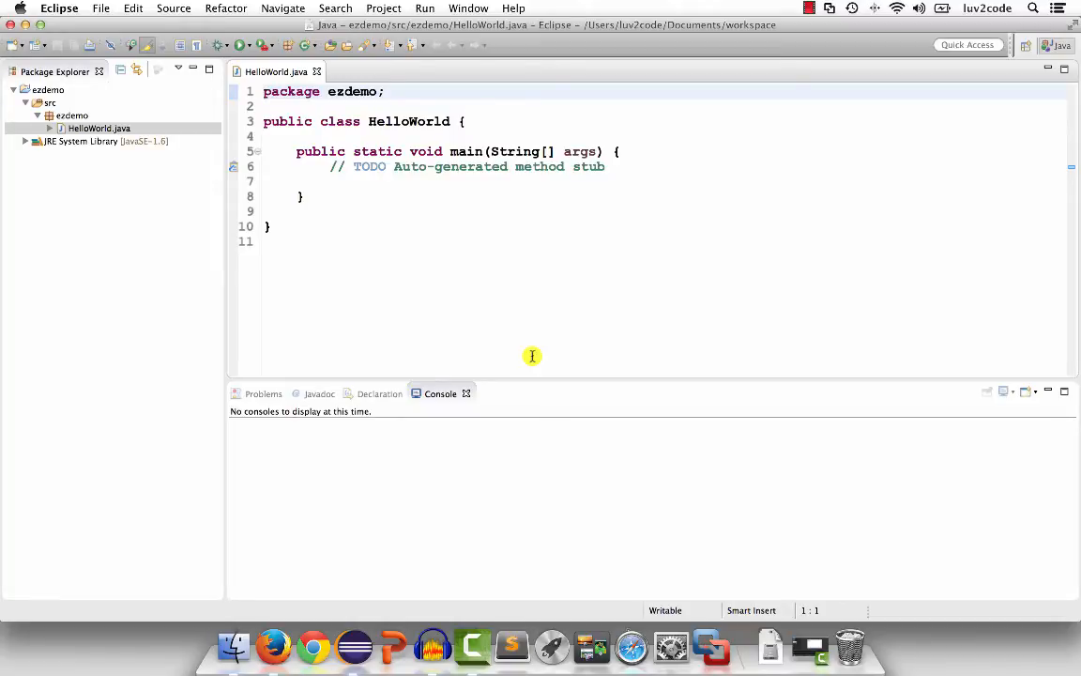
Write System.out.println("Hello World of Java"); inside HelloWorld's main method
left_click(363, 181)
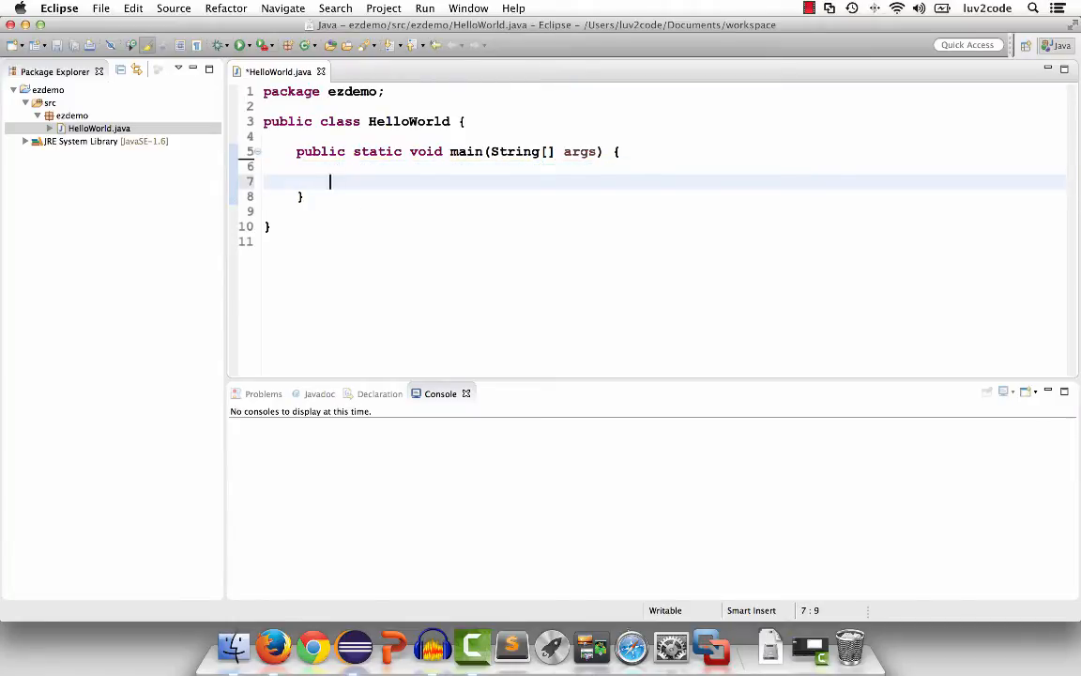
type("System.")
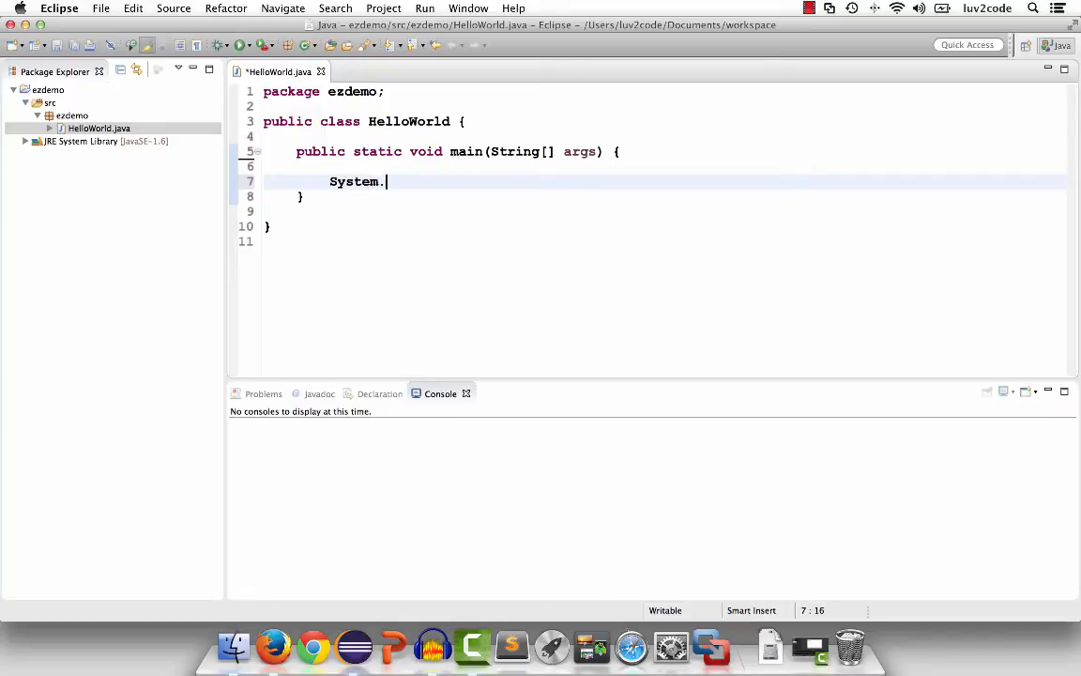
type("out.")
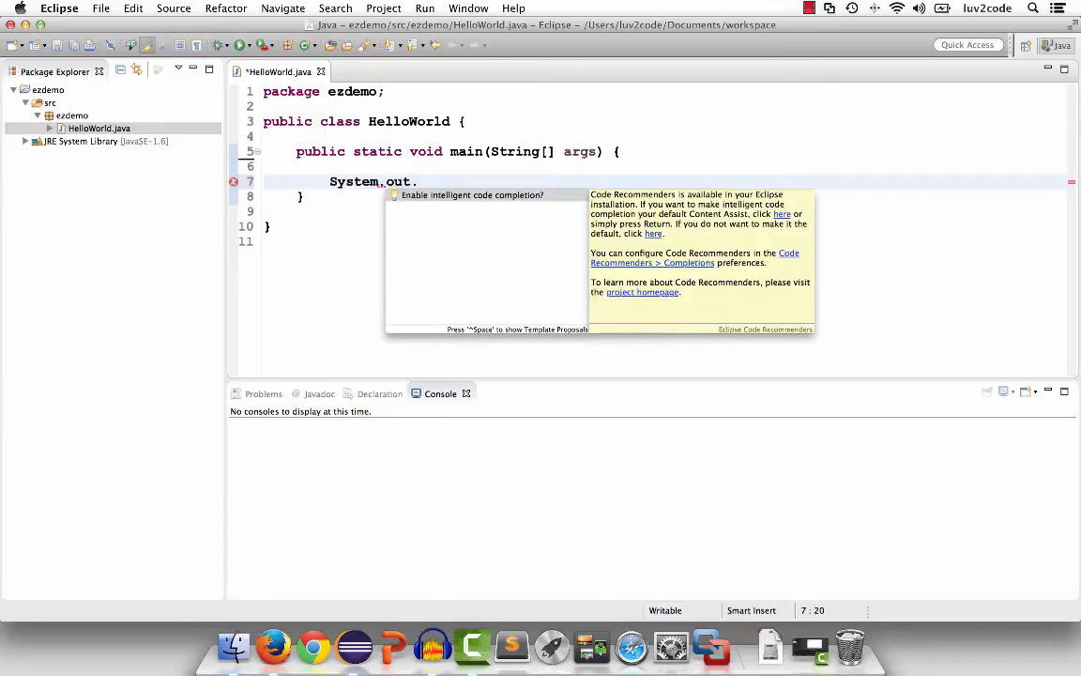
type("println")
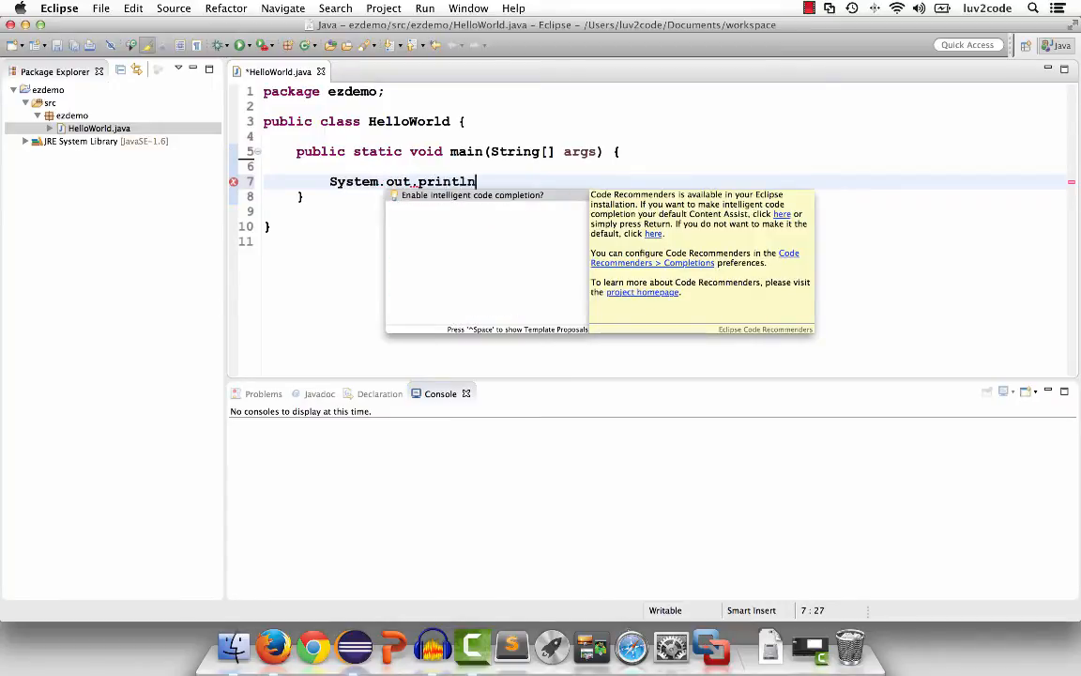
type("(\"Hee\")")
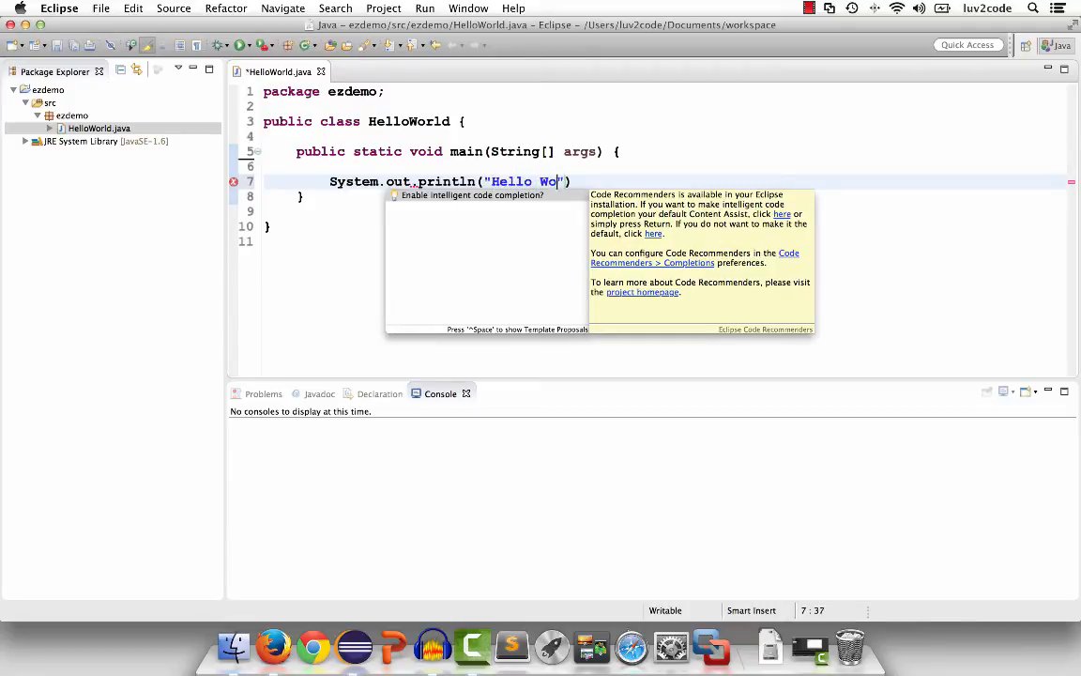
type("rld of Java")
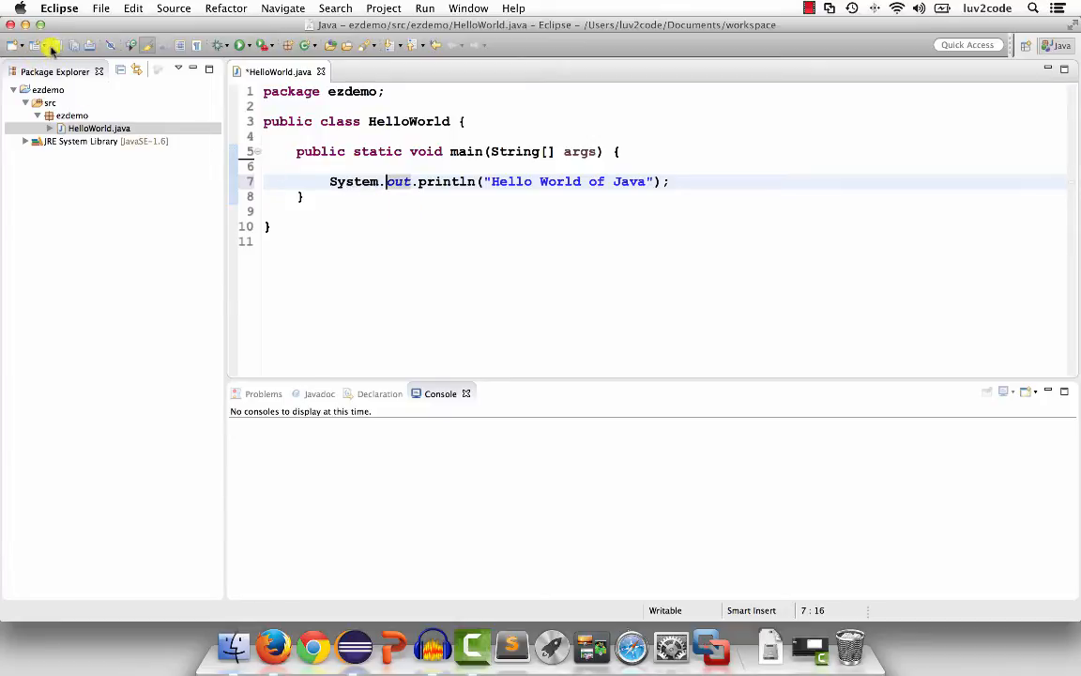
mouse_move(53, 45)
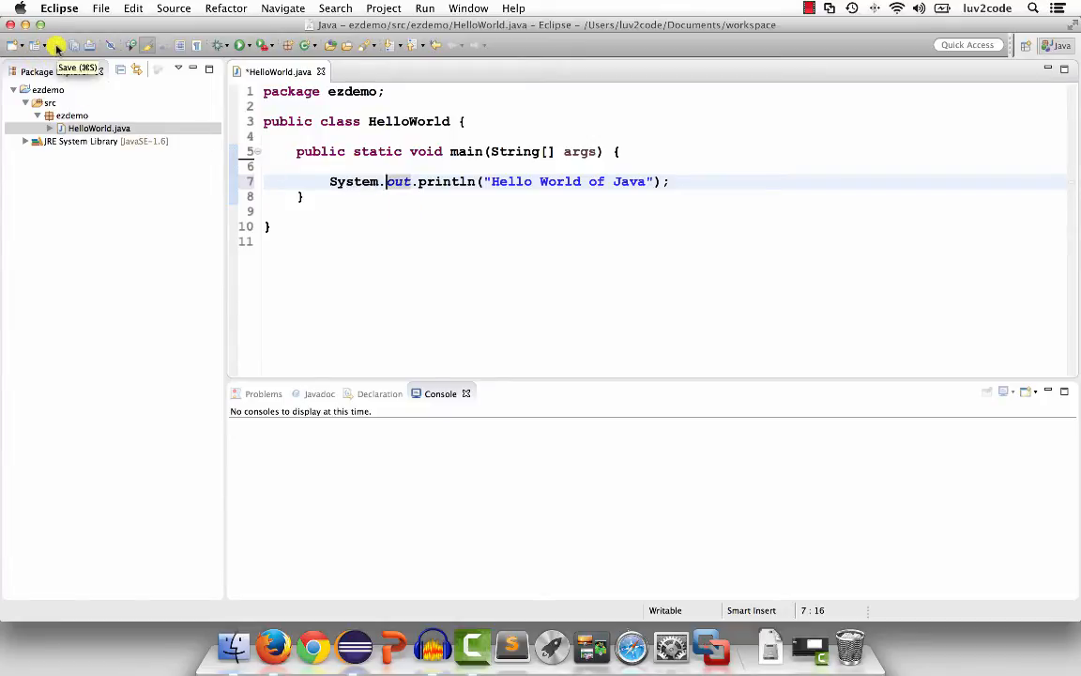
Save HelloWorld.java and select it in the Package Explorer
left_click(59, 48)
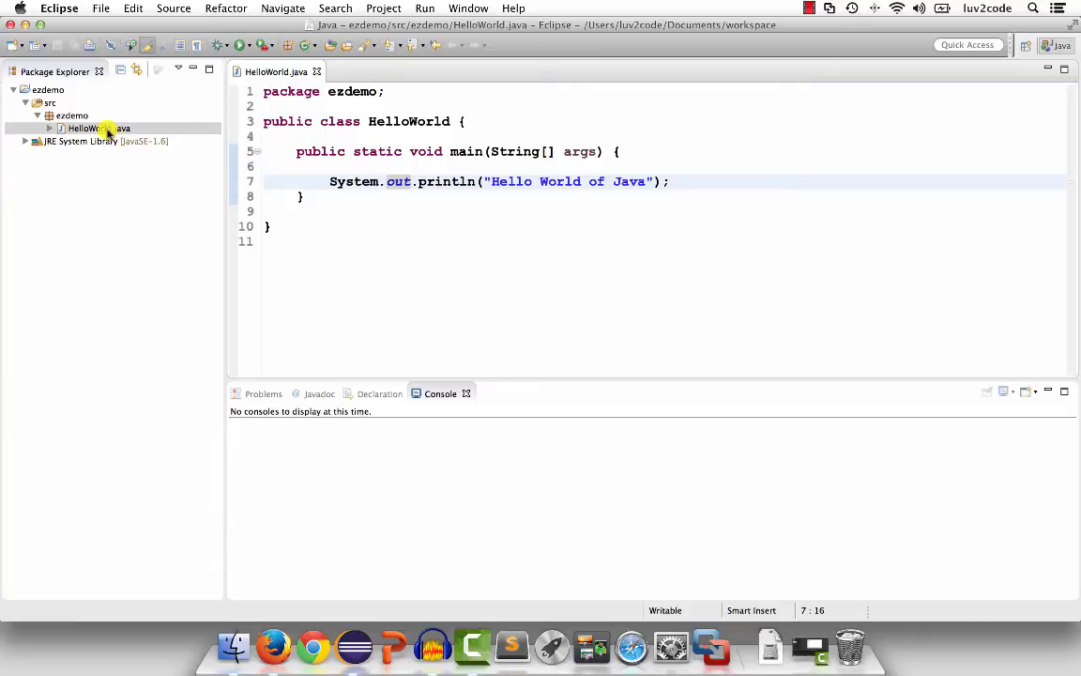
left_click(98, 128)
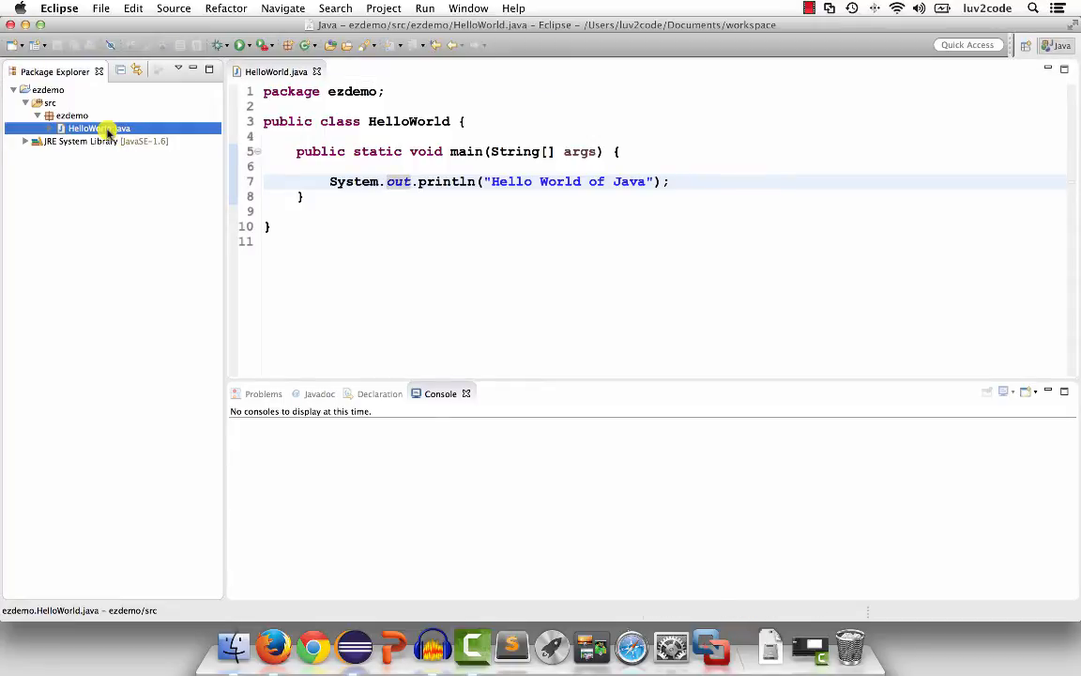
Bring up the context menu on HelloWorld.java to reach Run As options
right_click(84, 127)
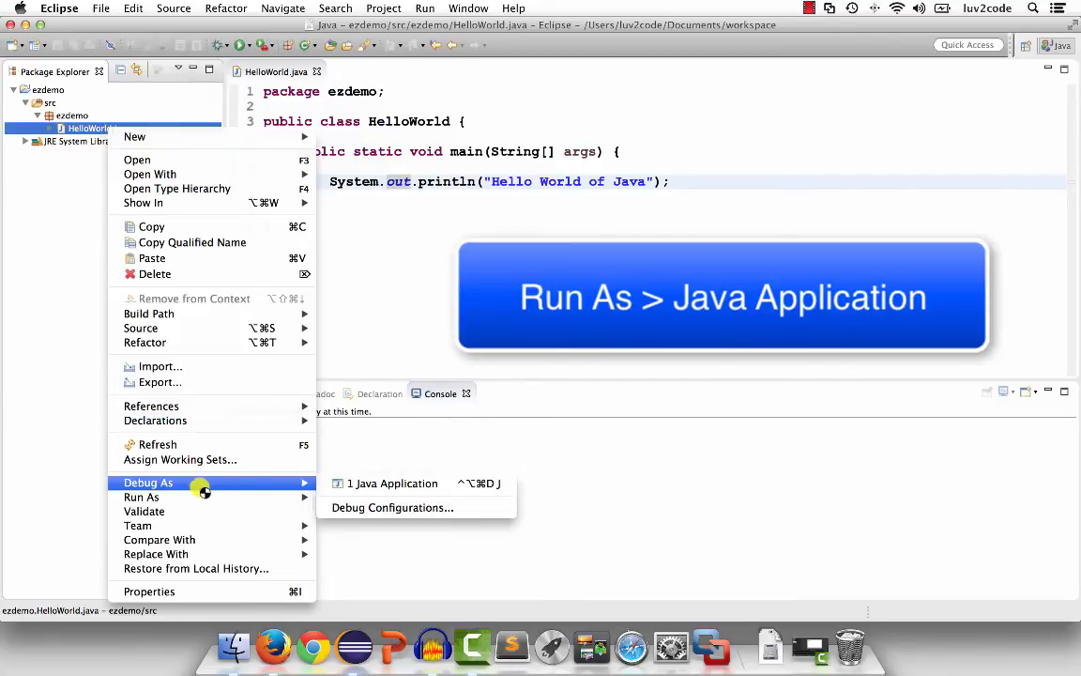
mouse_move(141, 496)
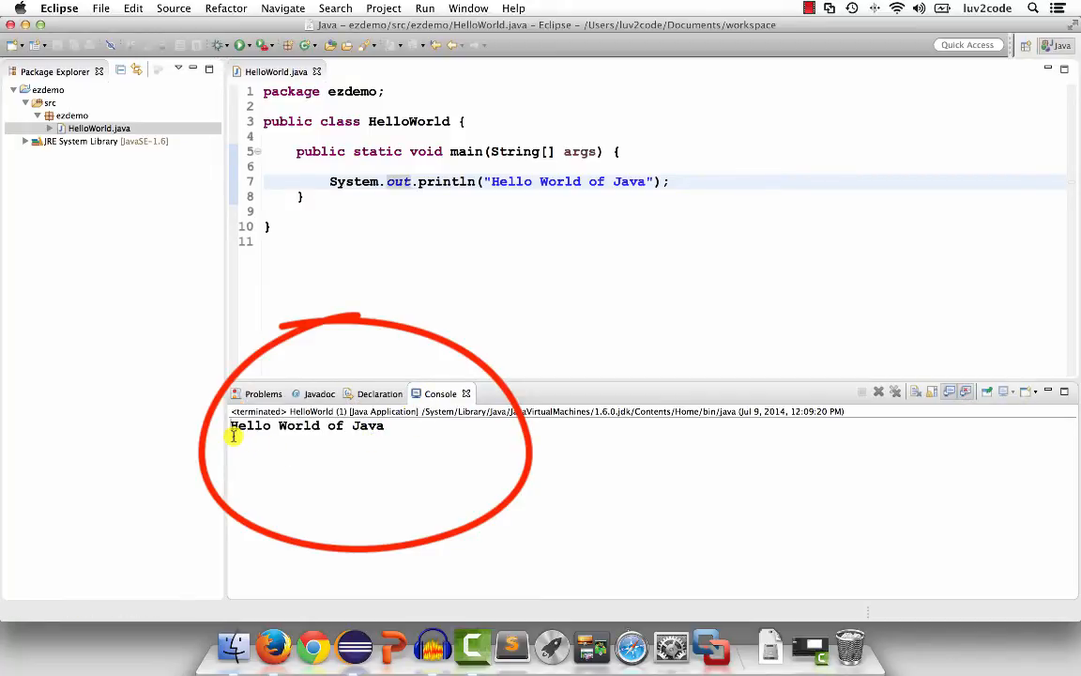
mouse_move(410, 434)
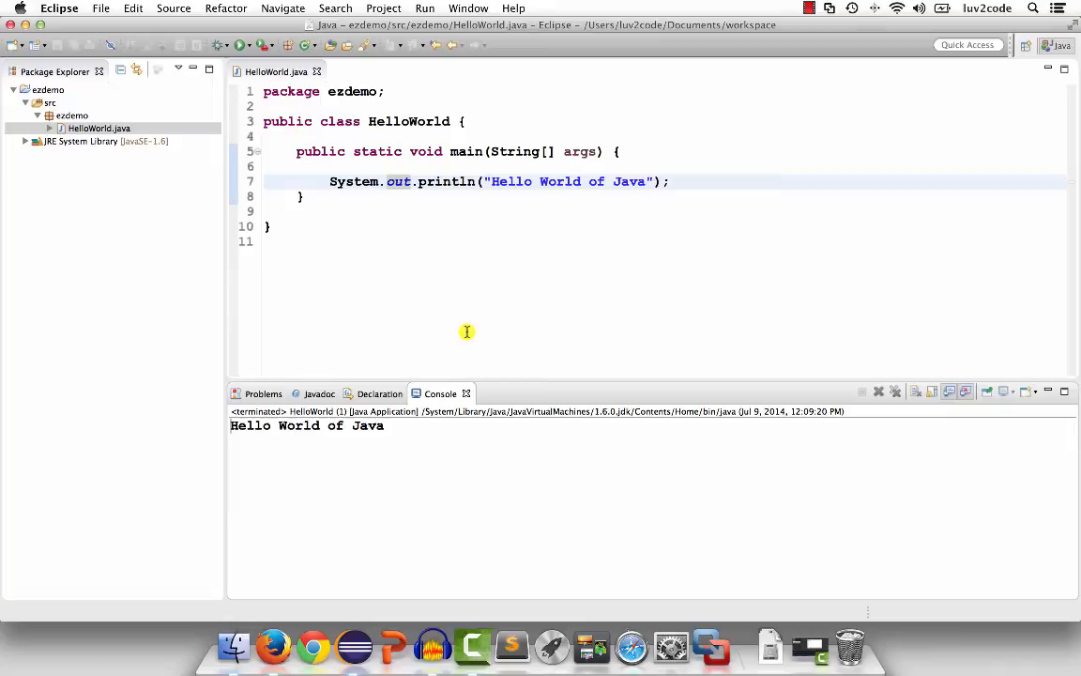
Add a for loop (int i=0; i<5; i++) printing i below the greeting line
left_click(685, 181)
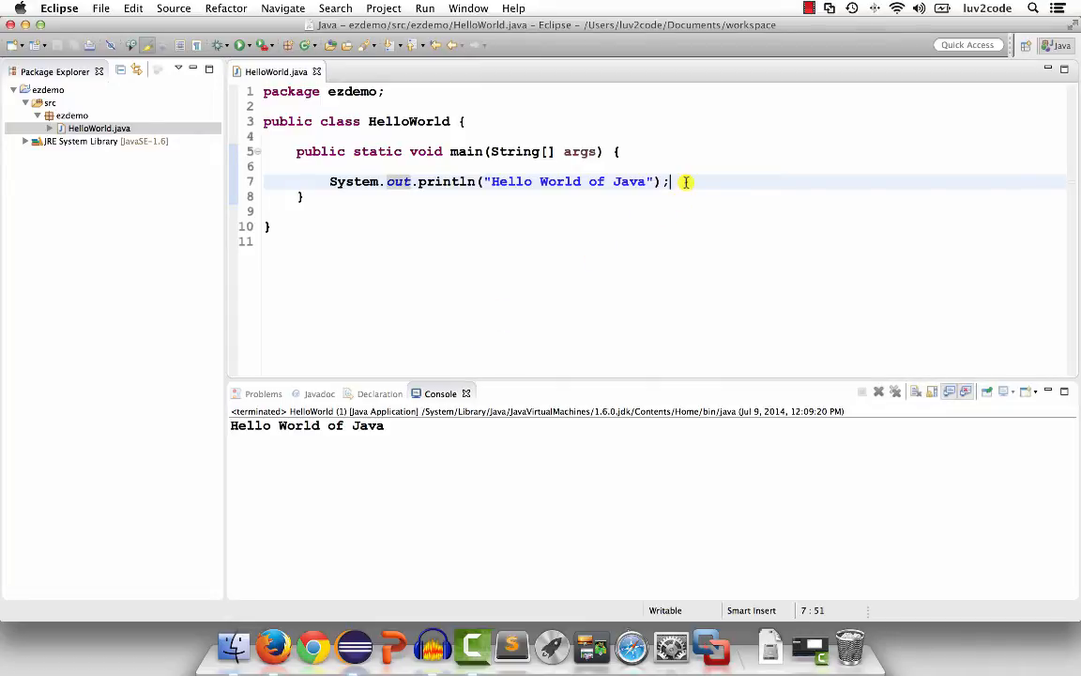
type("f")
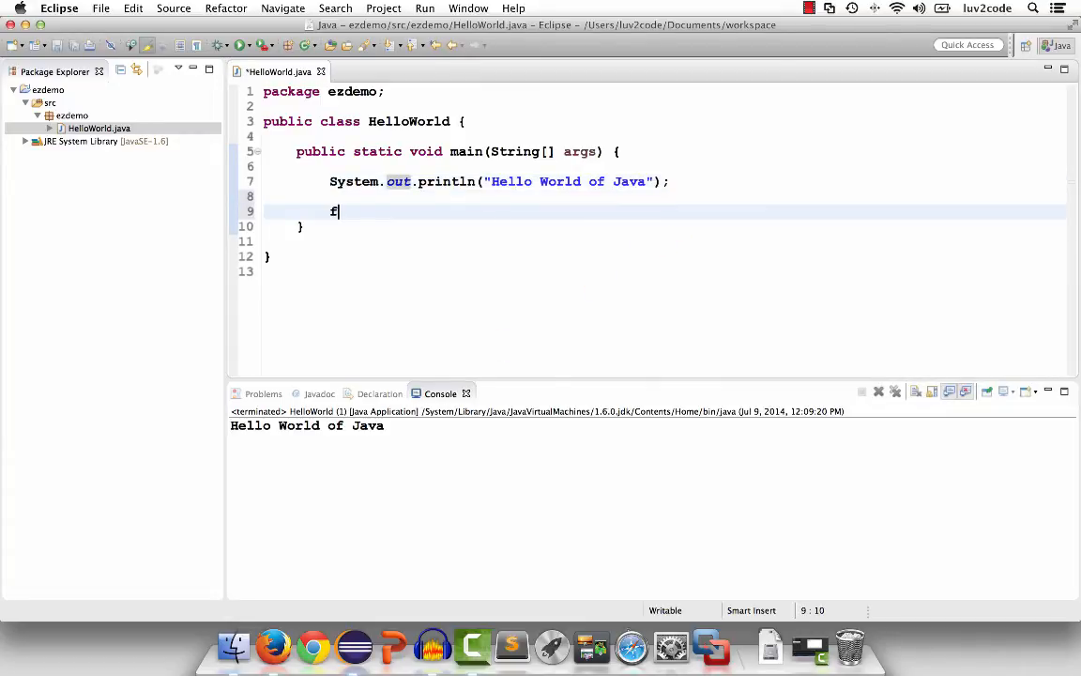
type("or (int)")
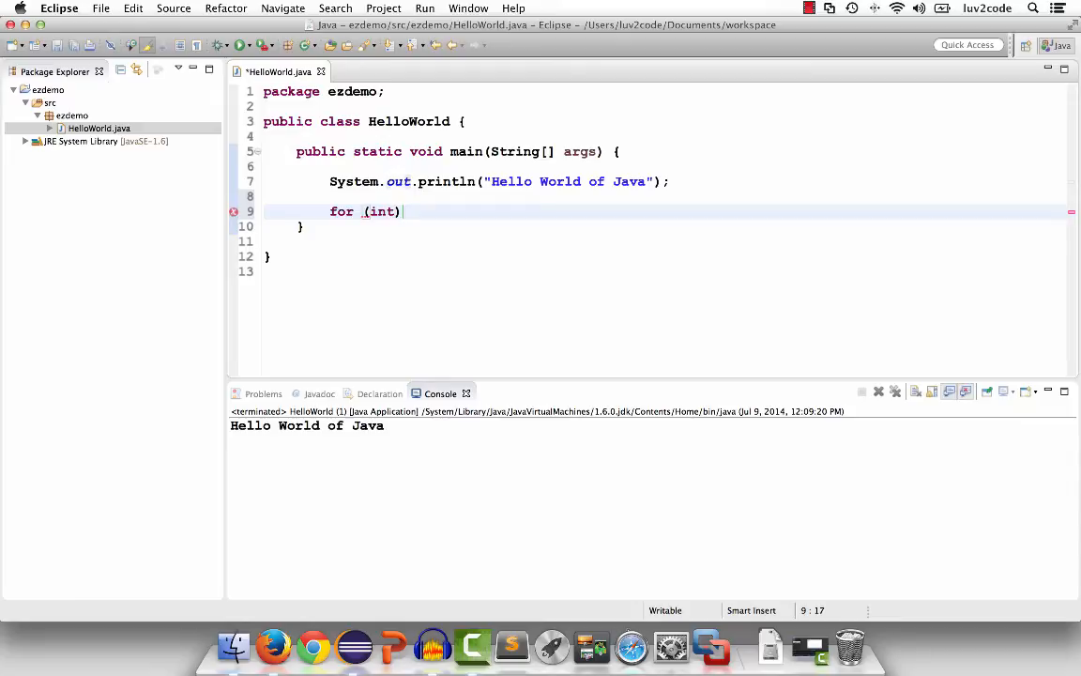
type("i")
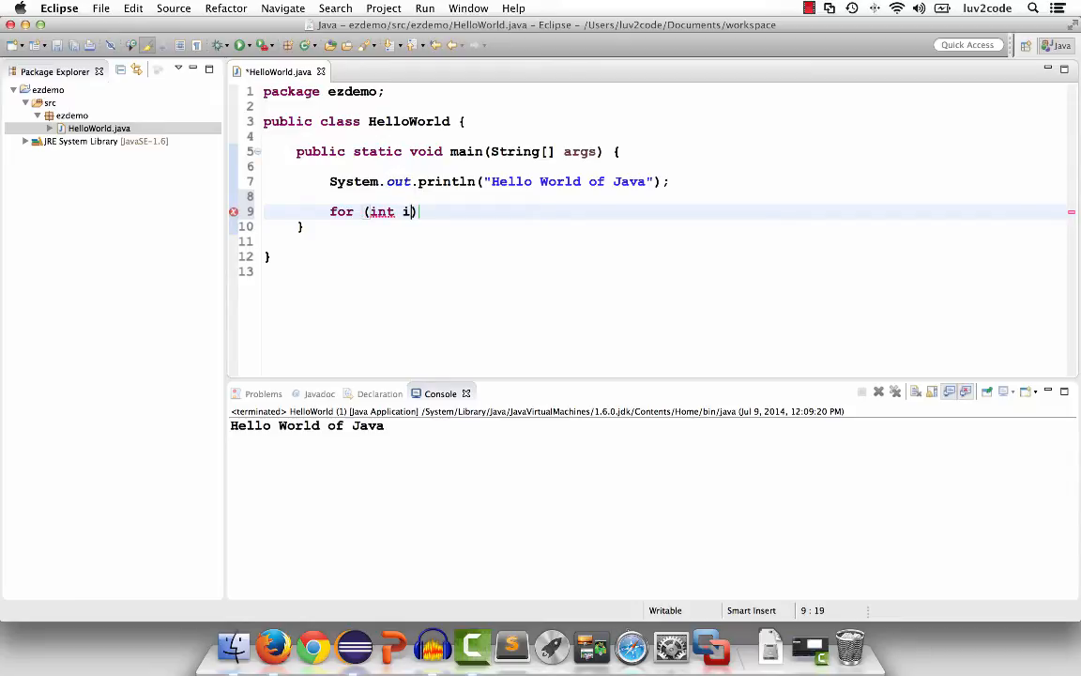
type("=0; i")
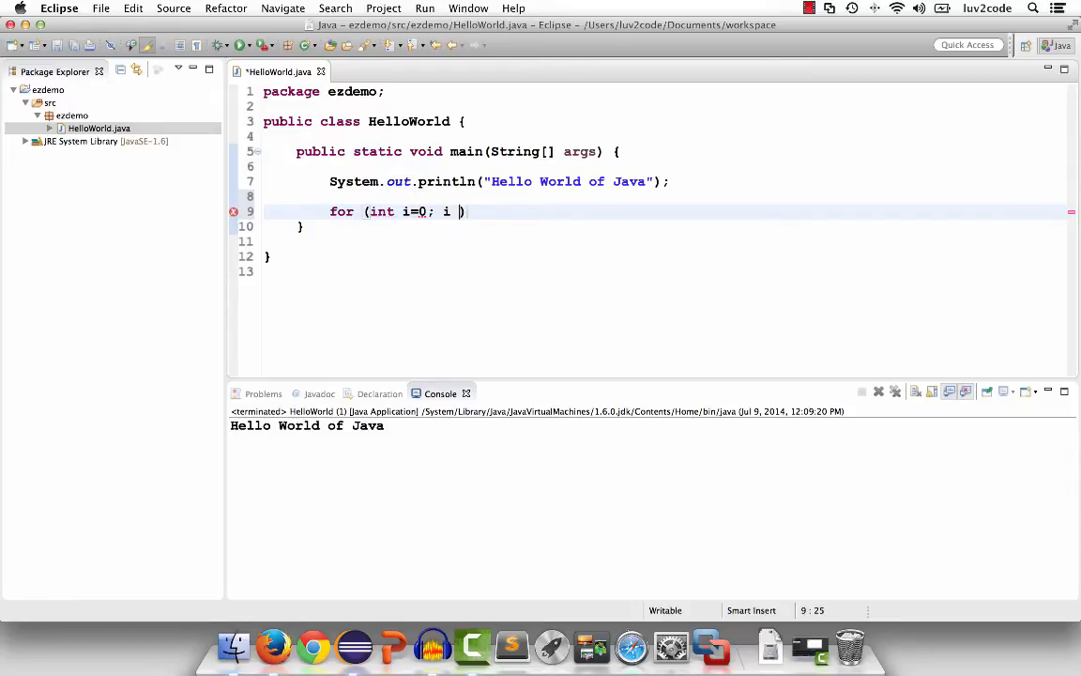
type("< 5; i")
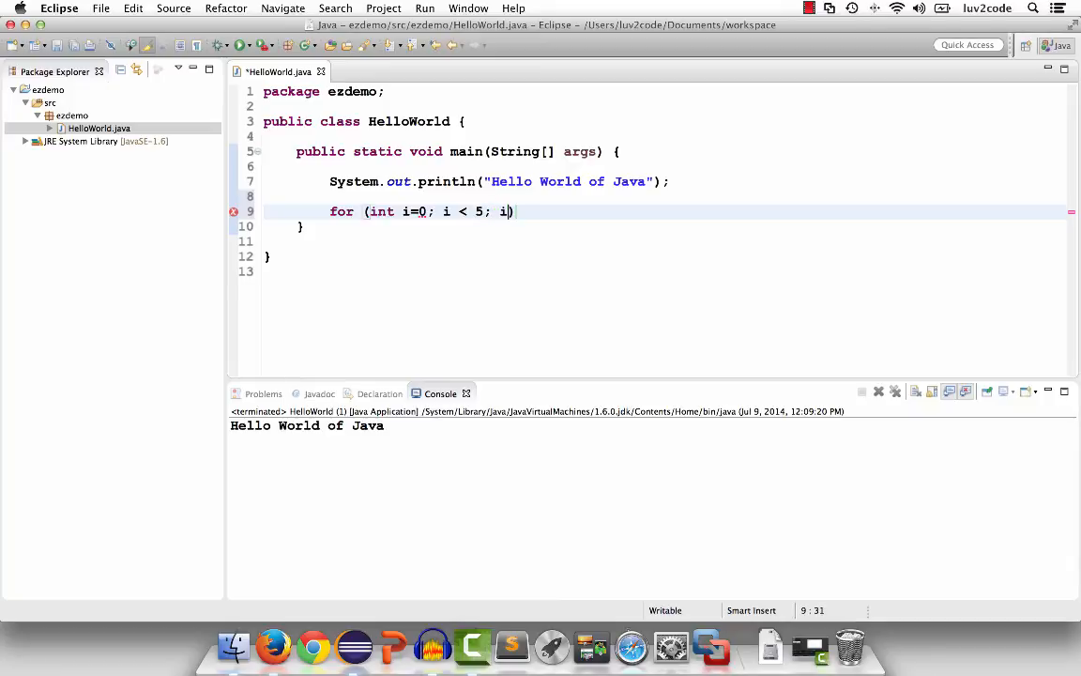
type("++)")
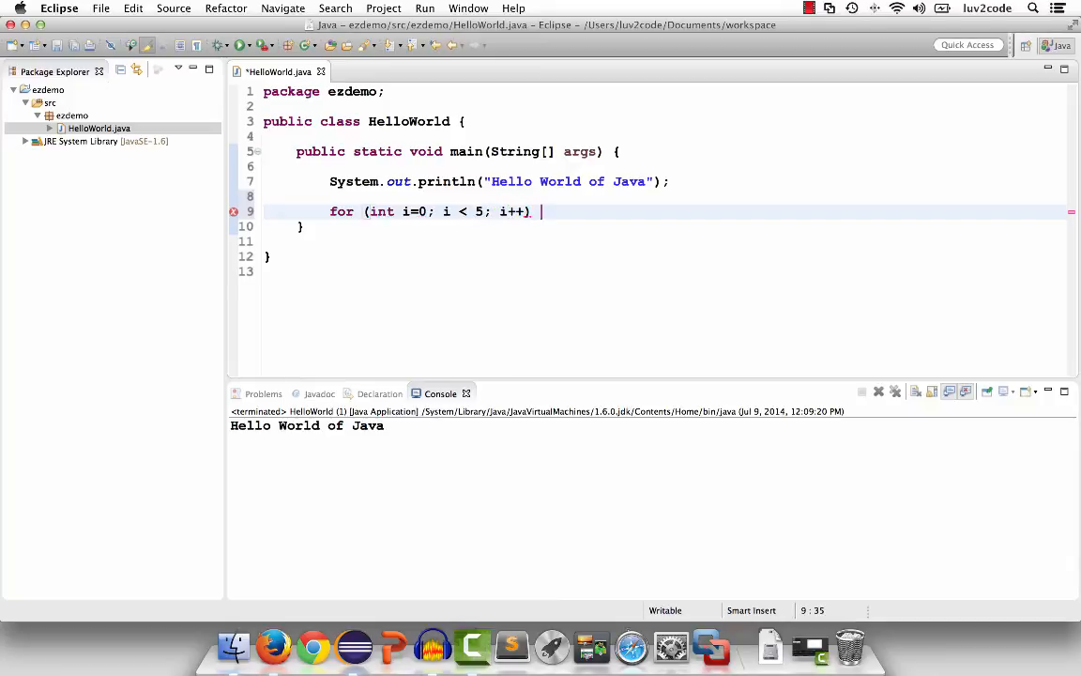
type("{")
type("System.out.prin")
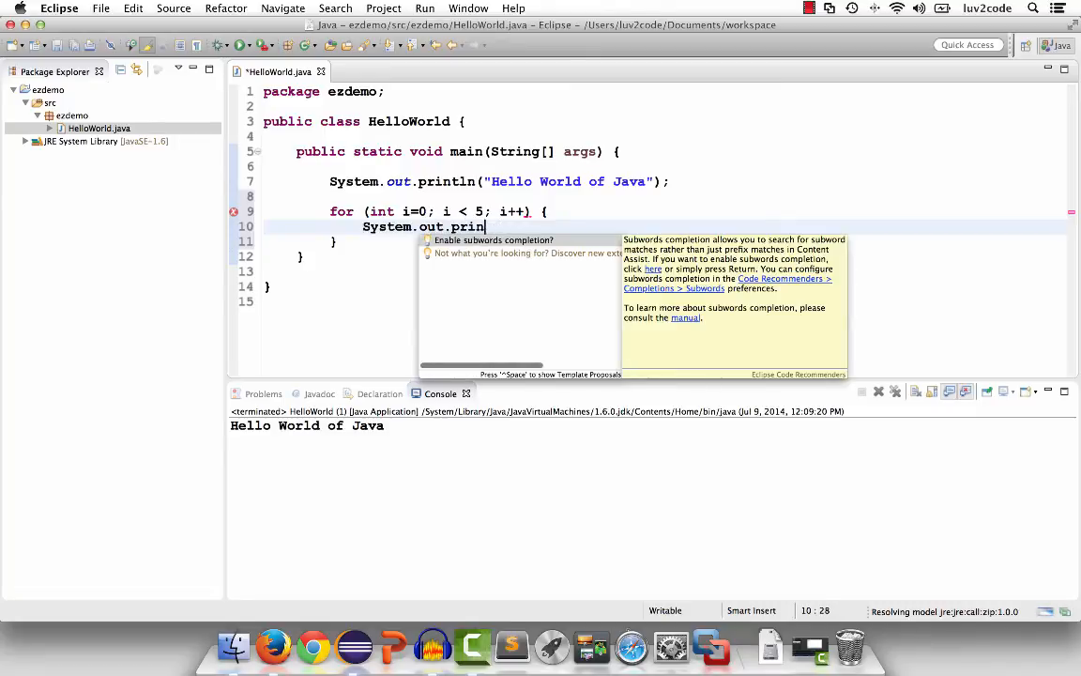
type("tln(i)")
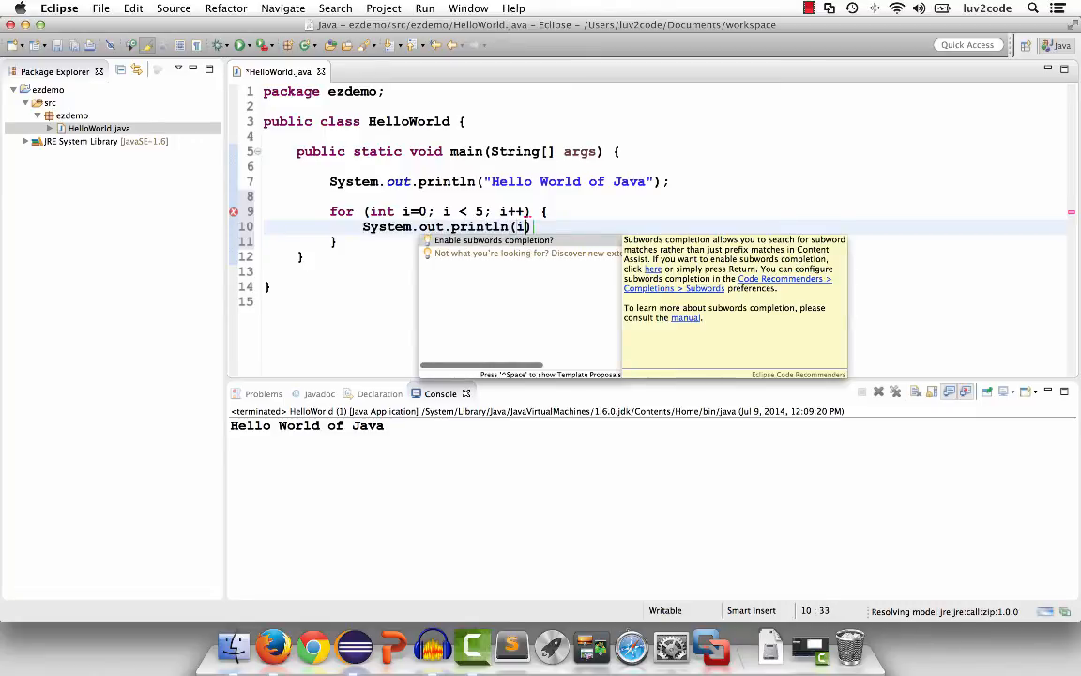
type(");")
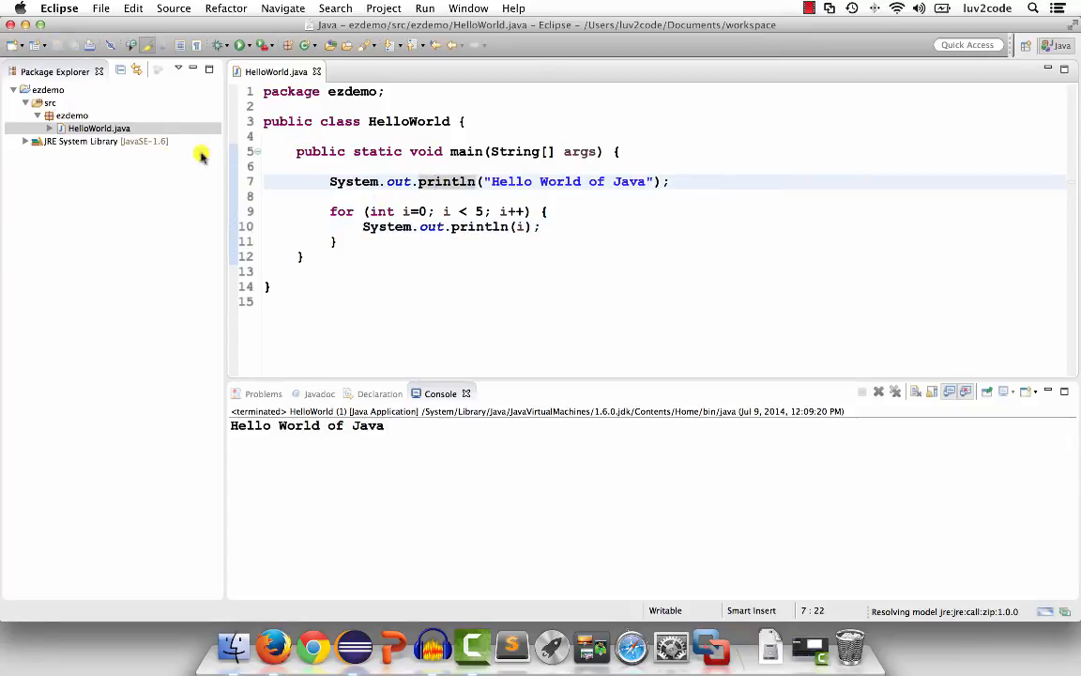
left_click(96, 128)
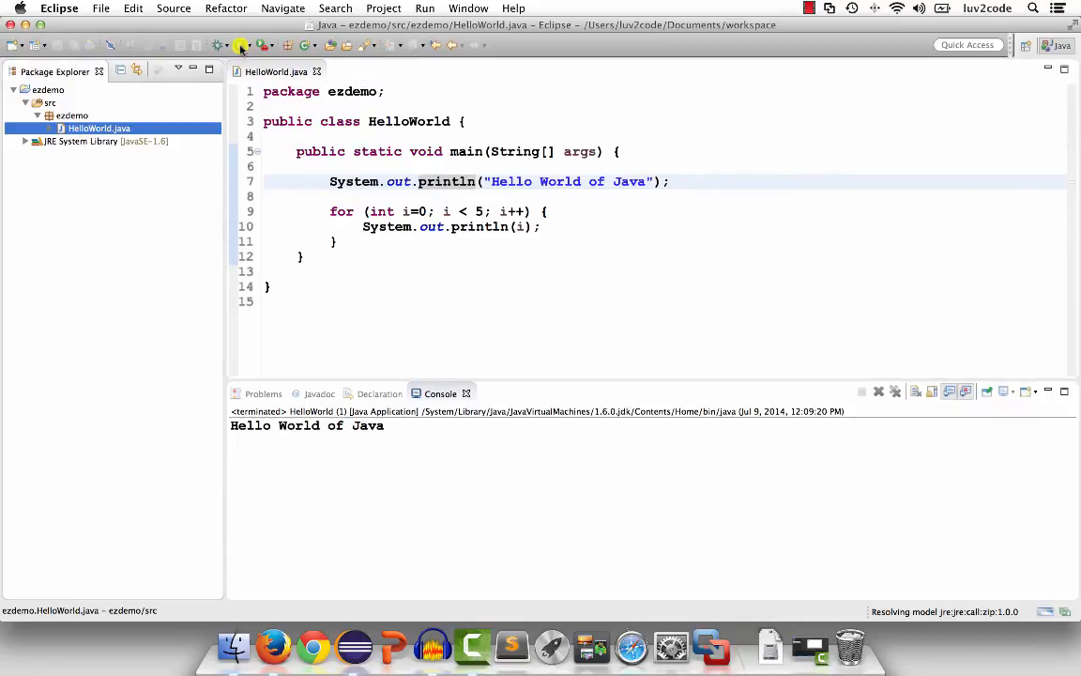
mouse_move(241, 45)
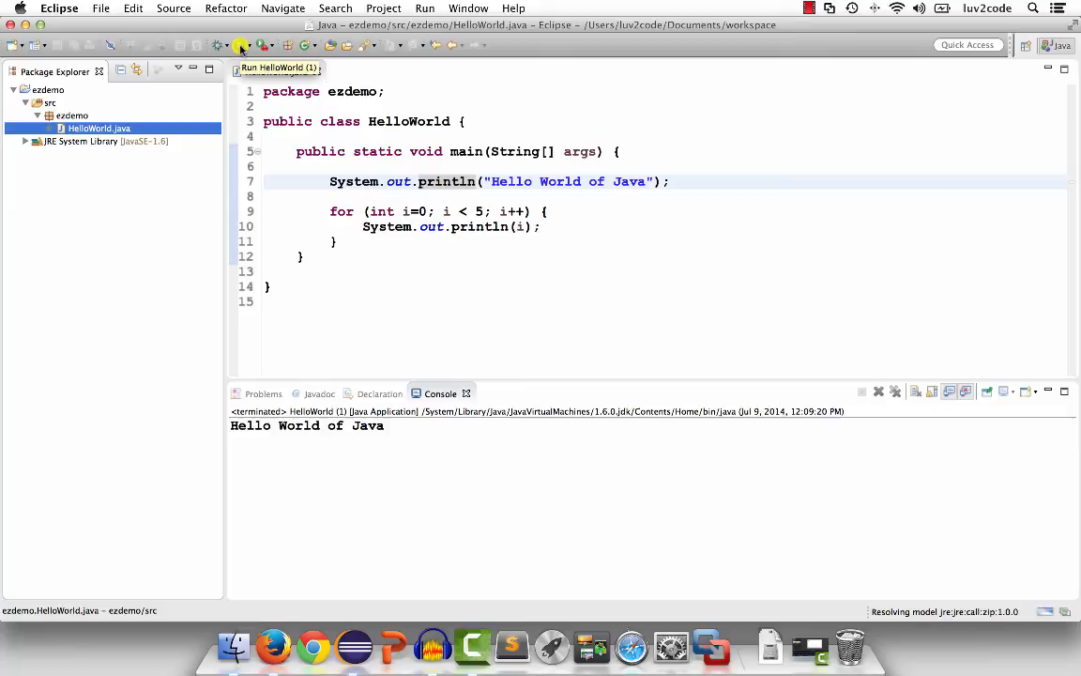